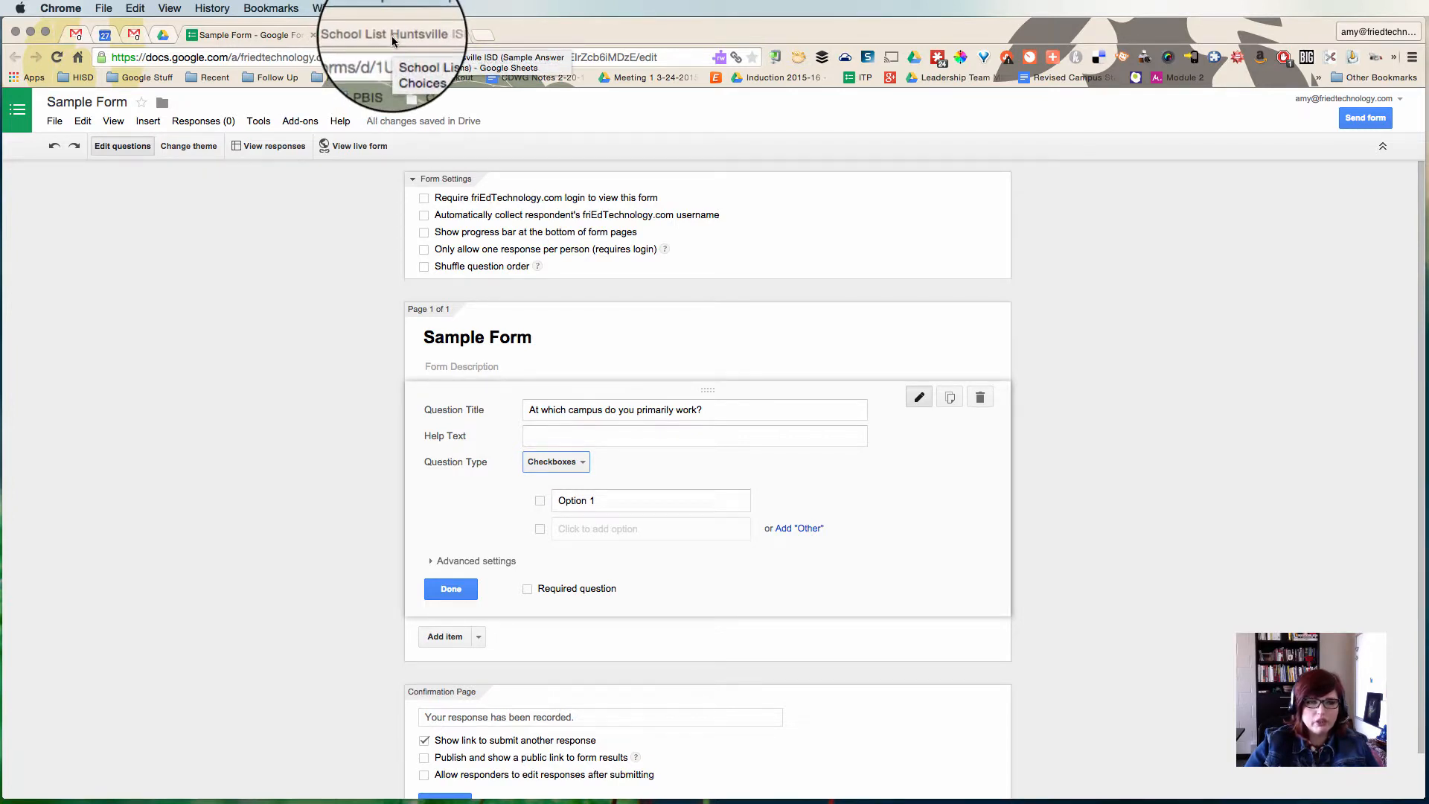
Copy the eight campus names in A2:A9 from the School List spreadsheet
click(392, 35)
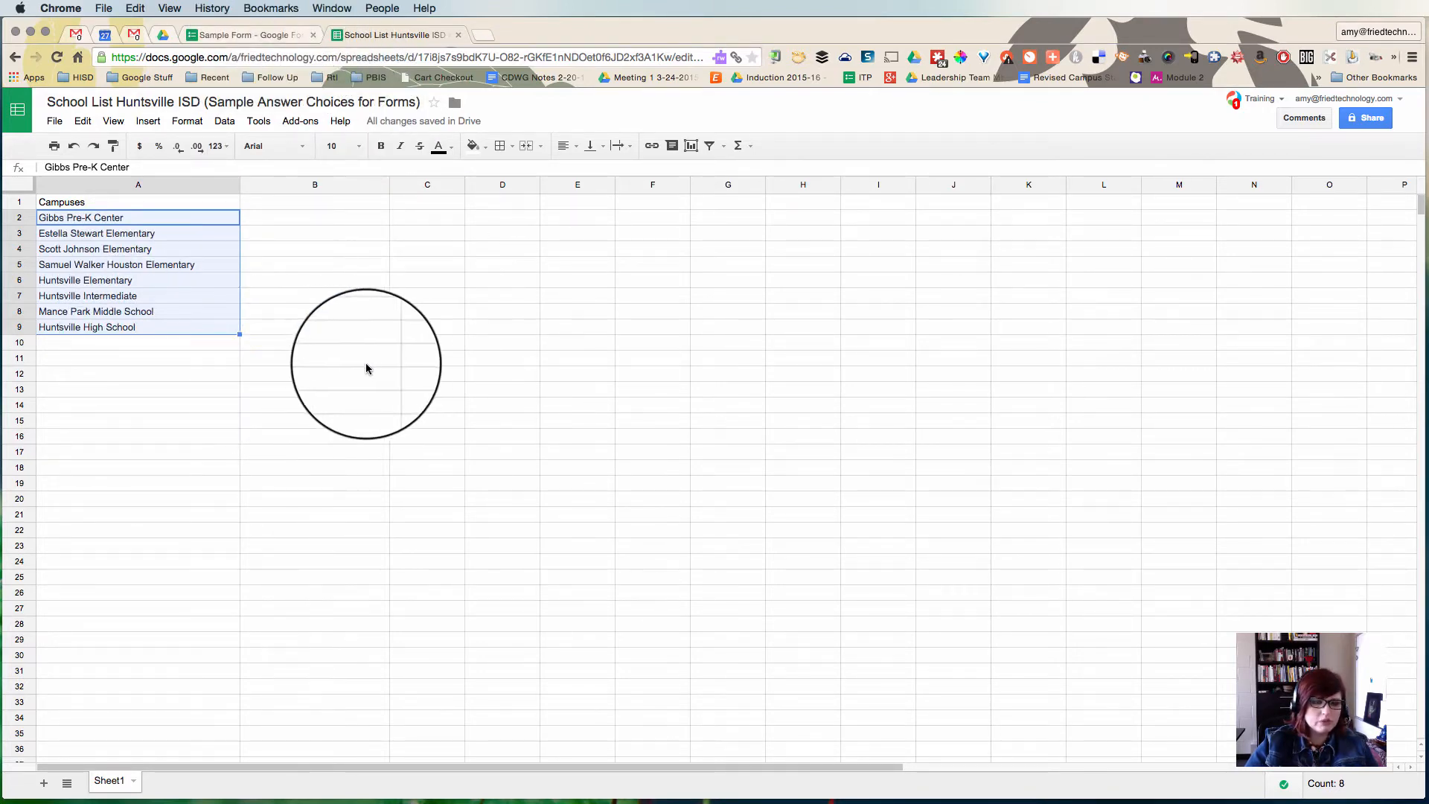
drag(365, 361, 399, 320)
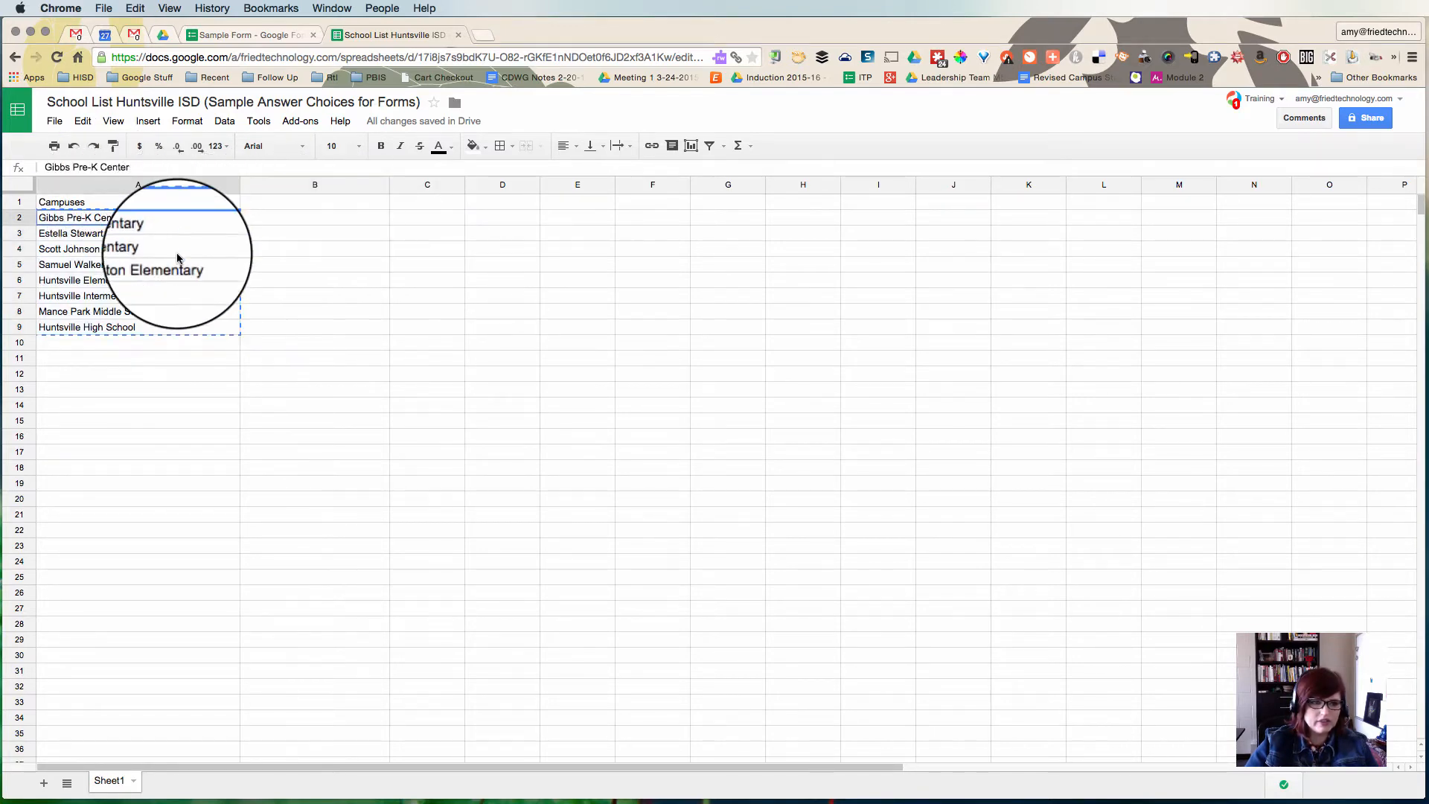
mouse_move(902, 206)
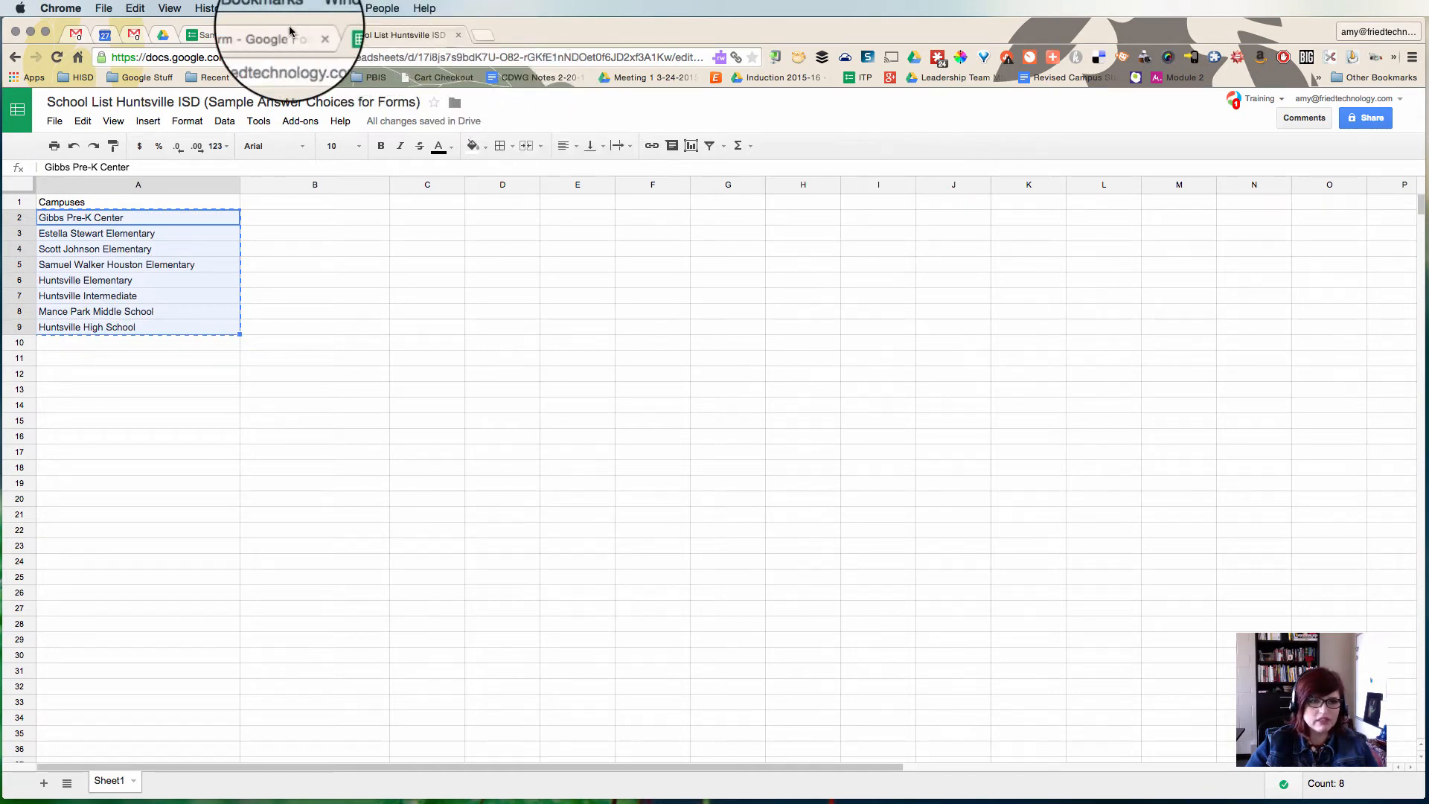
Make the campus question 'Choose from a list' with the eight pasted campuses as options
click(246, 35)
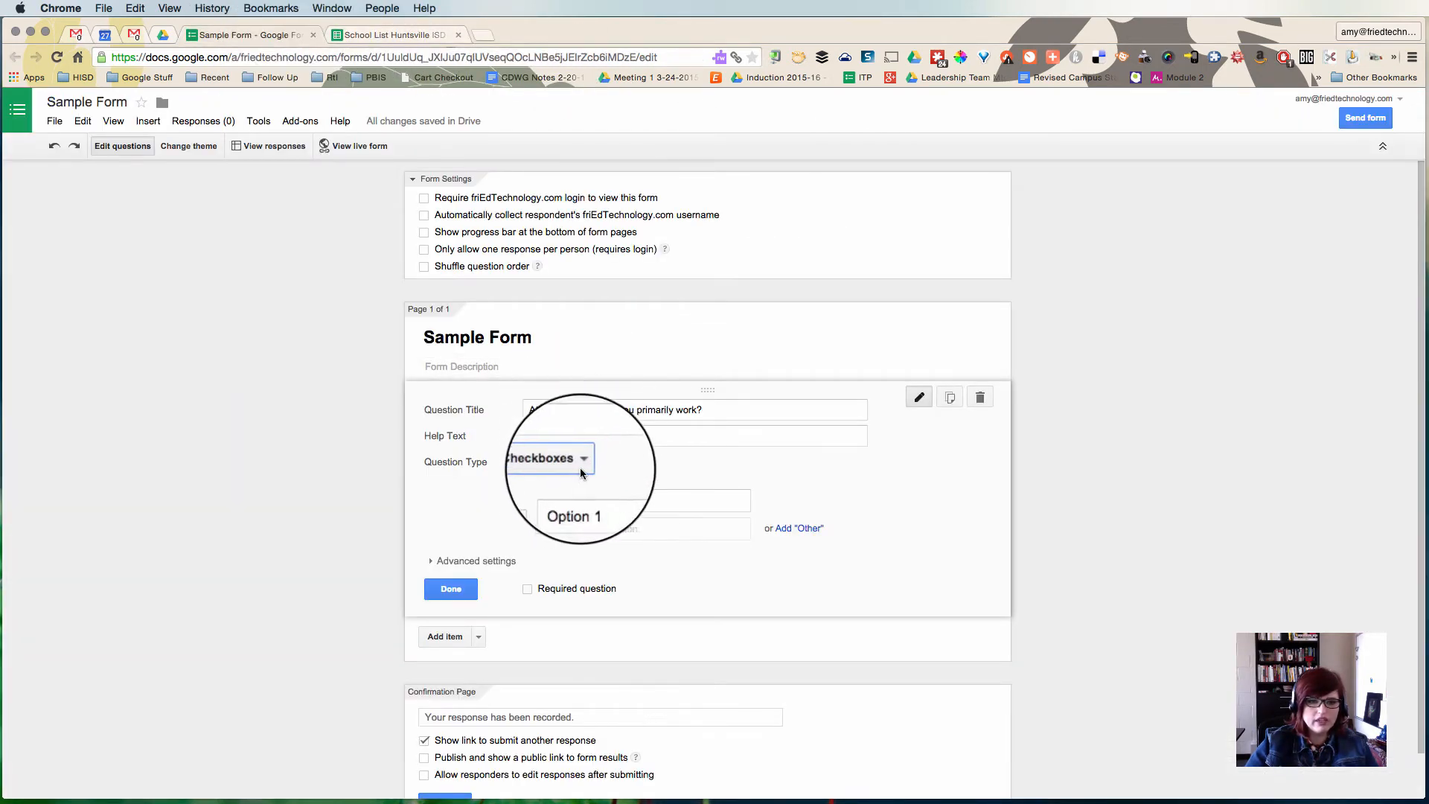
click(547, 457)
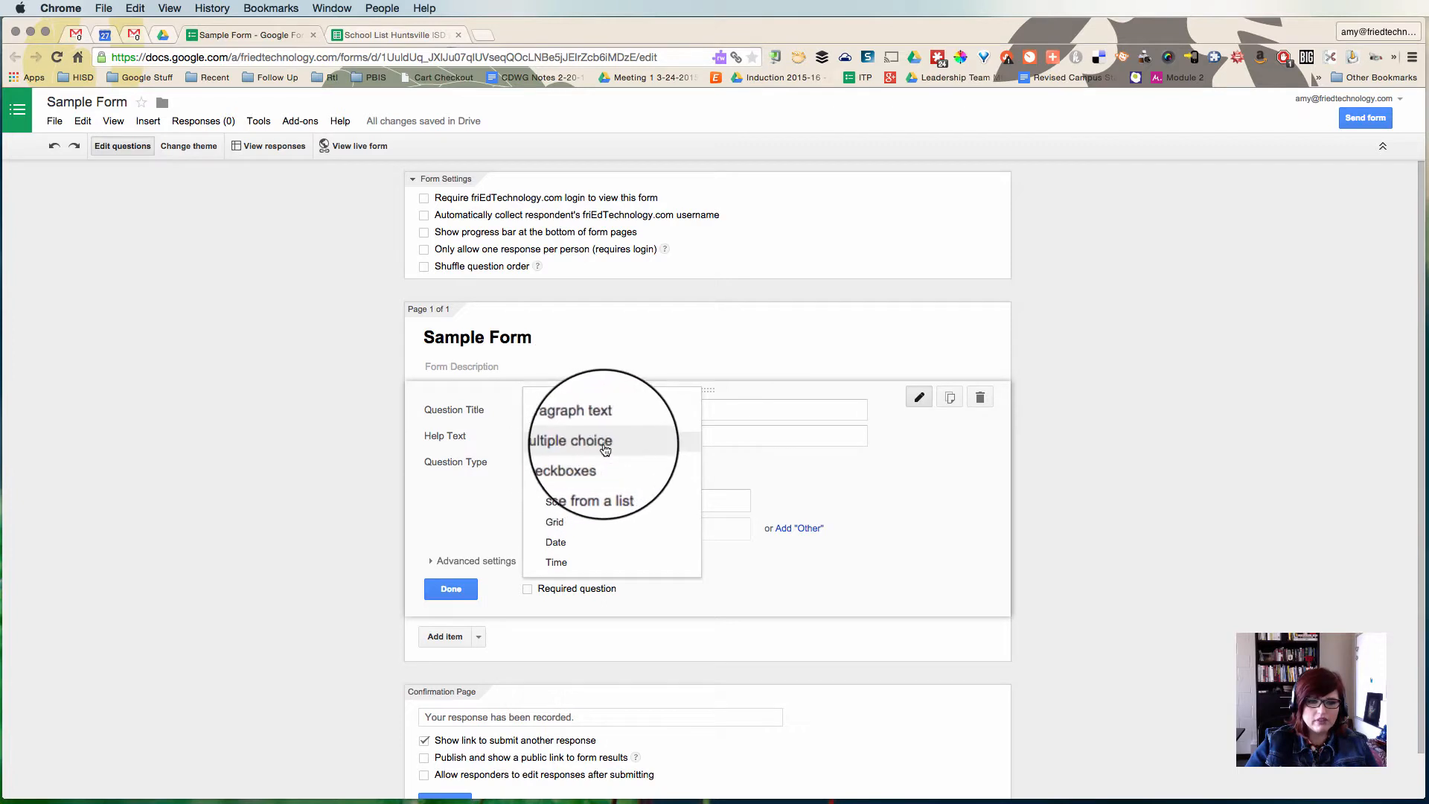
click(589, 500)
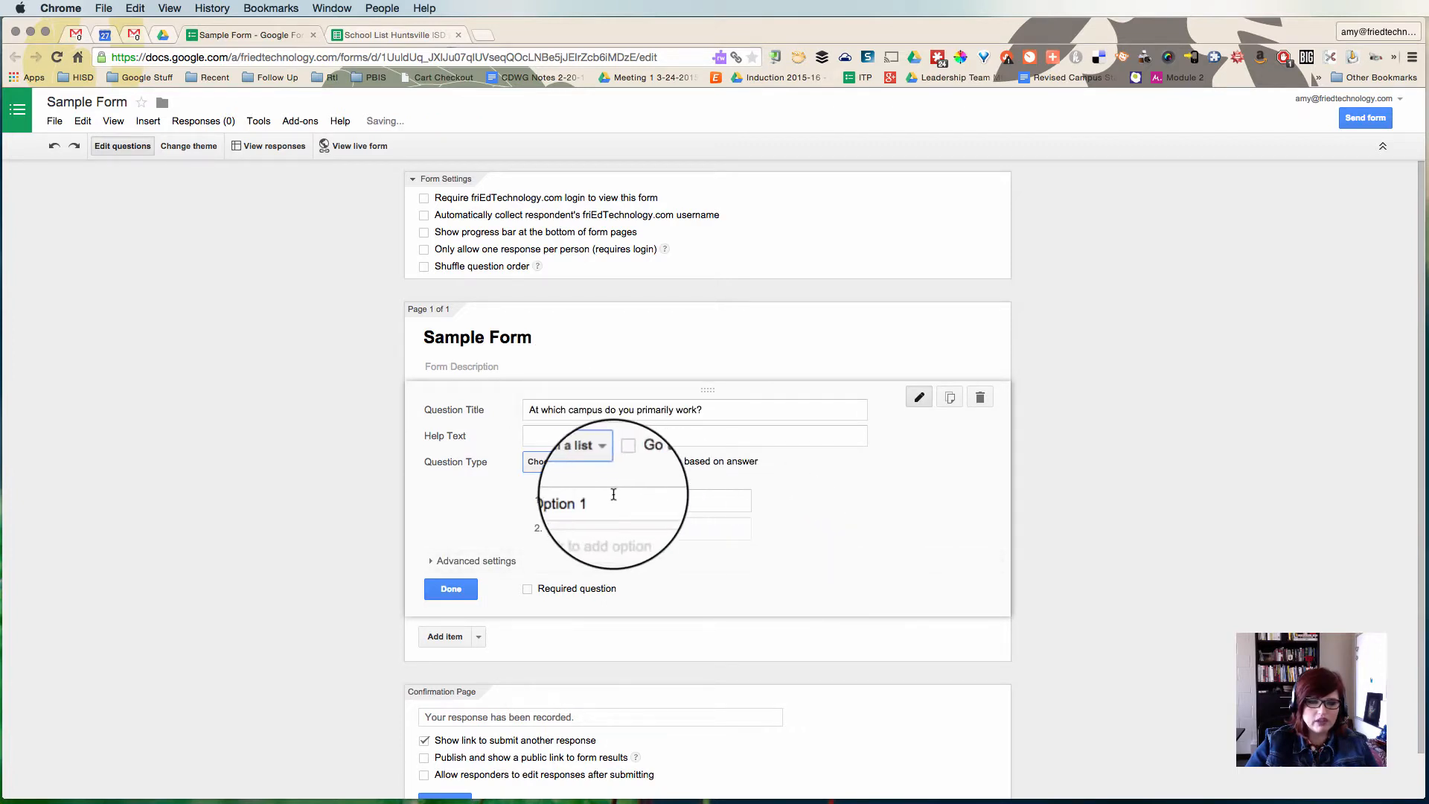
click(651, 499)
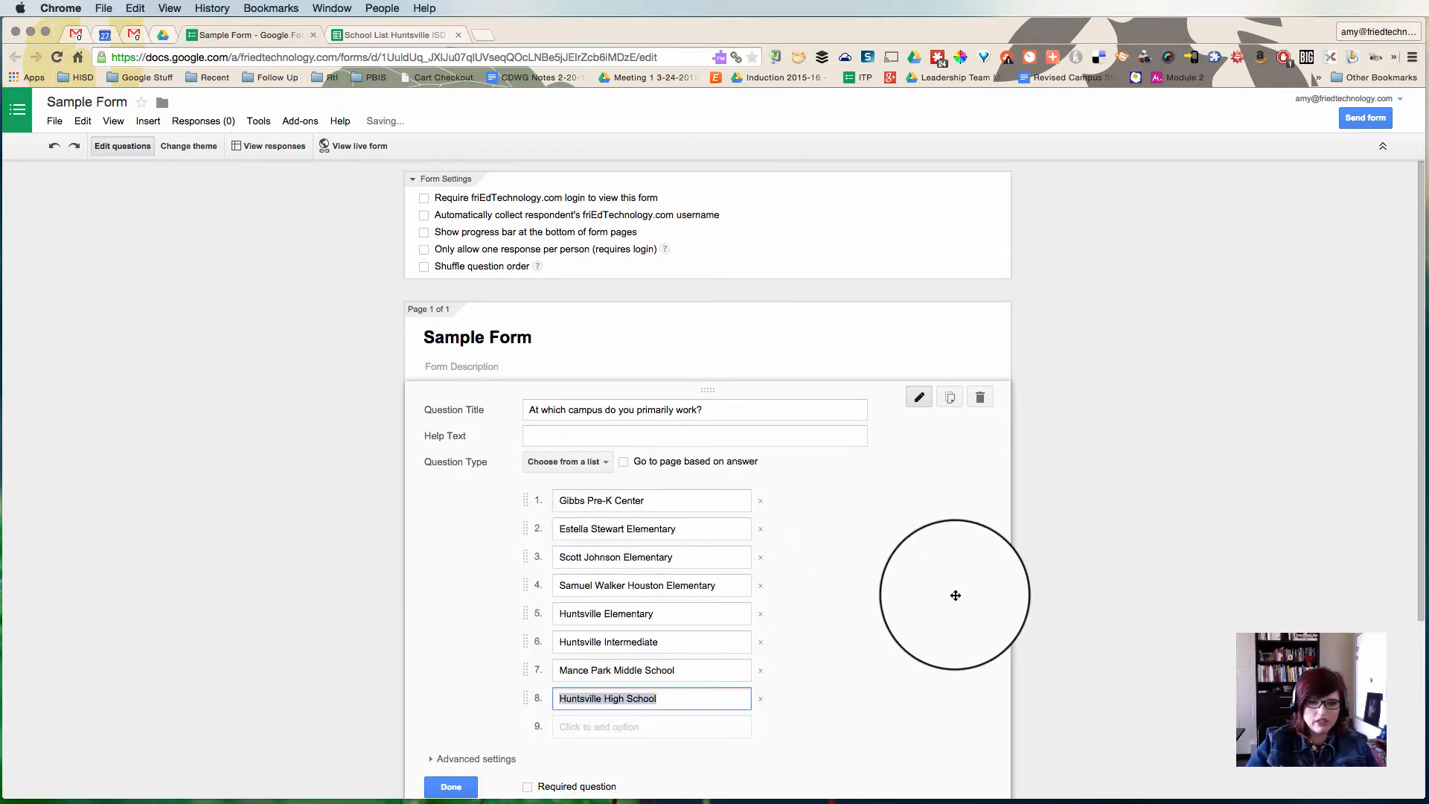
mouse_move(854, 616)
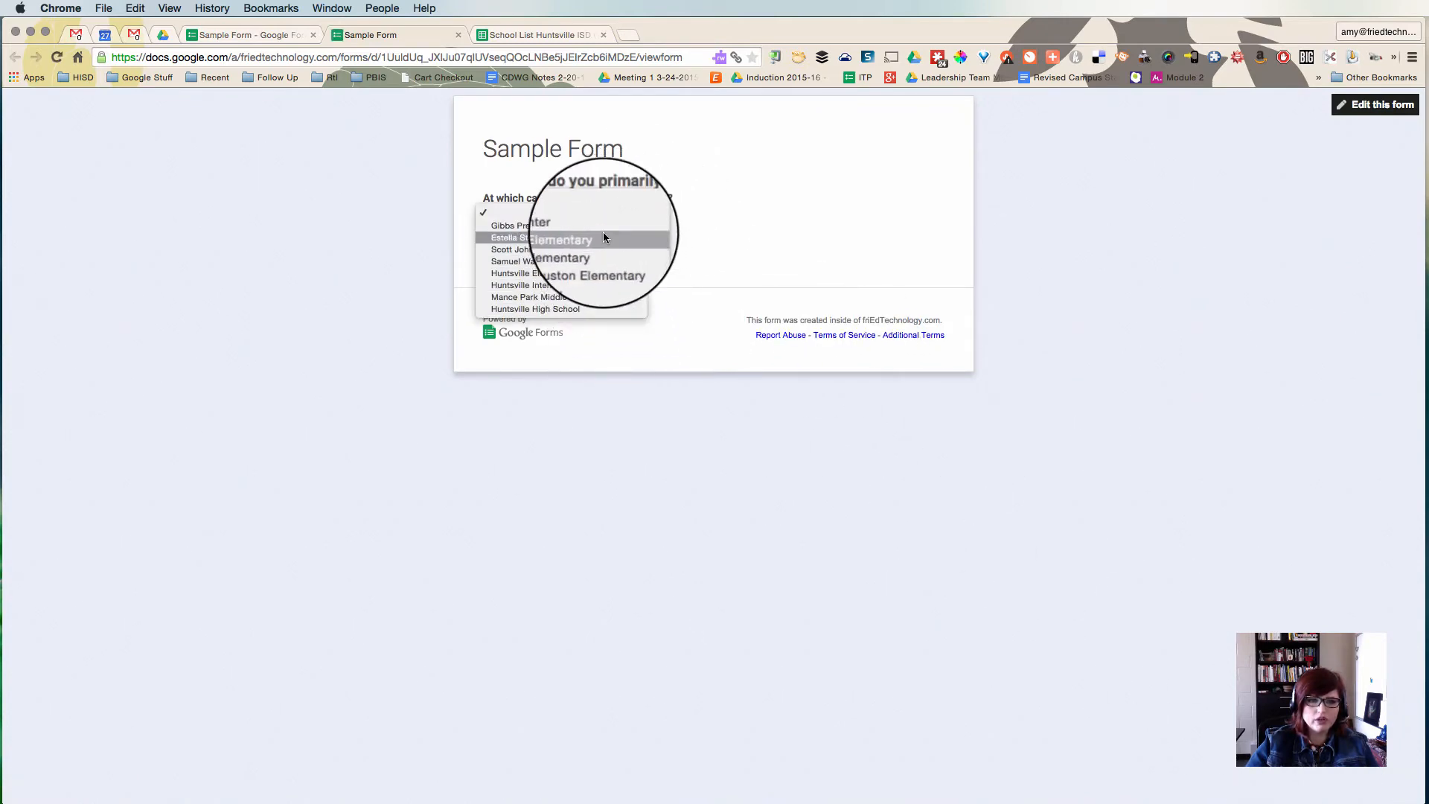
Check the live form's campus dropdown, then return to the School List spreadsheet
click(540, 238)
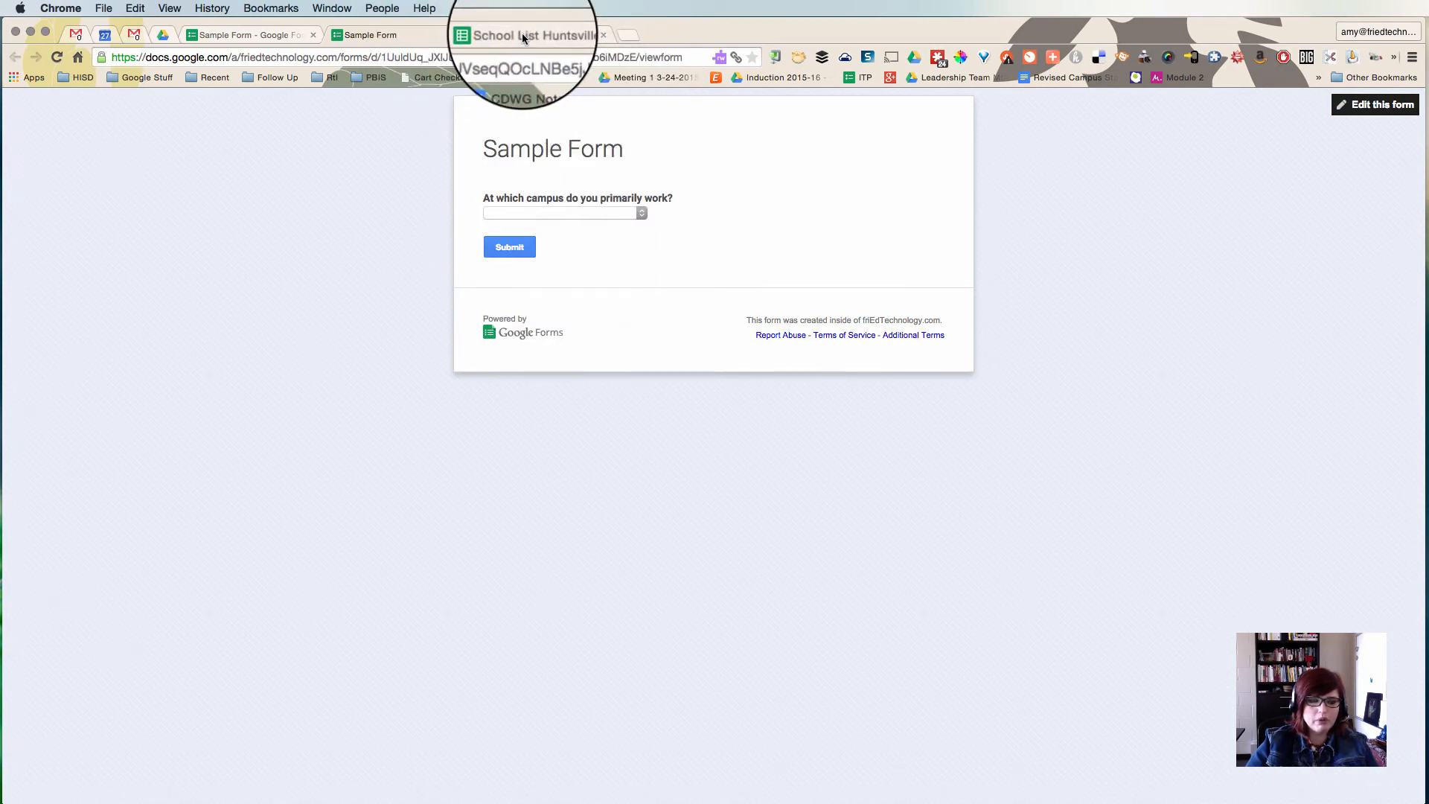
click(1375, 104)
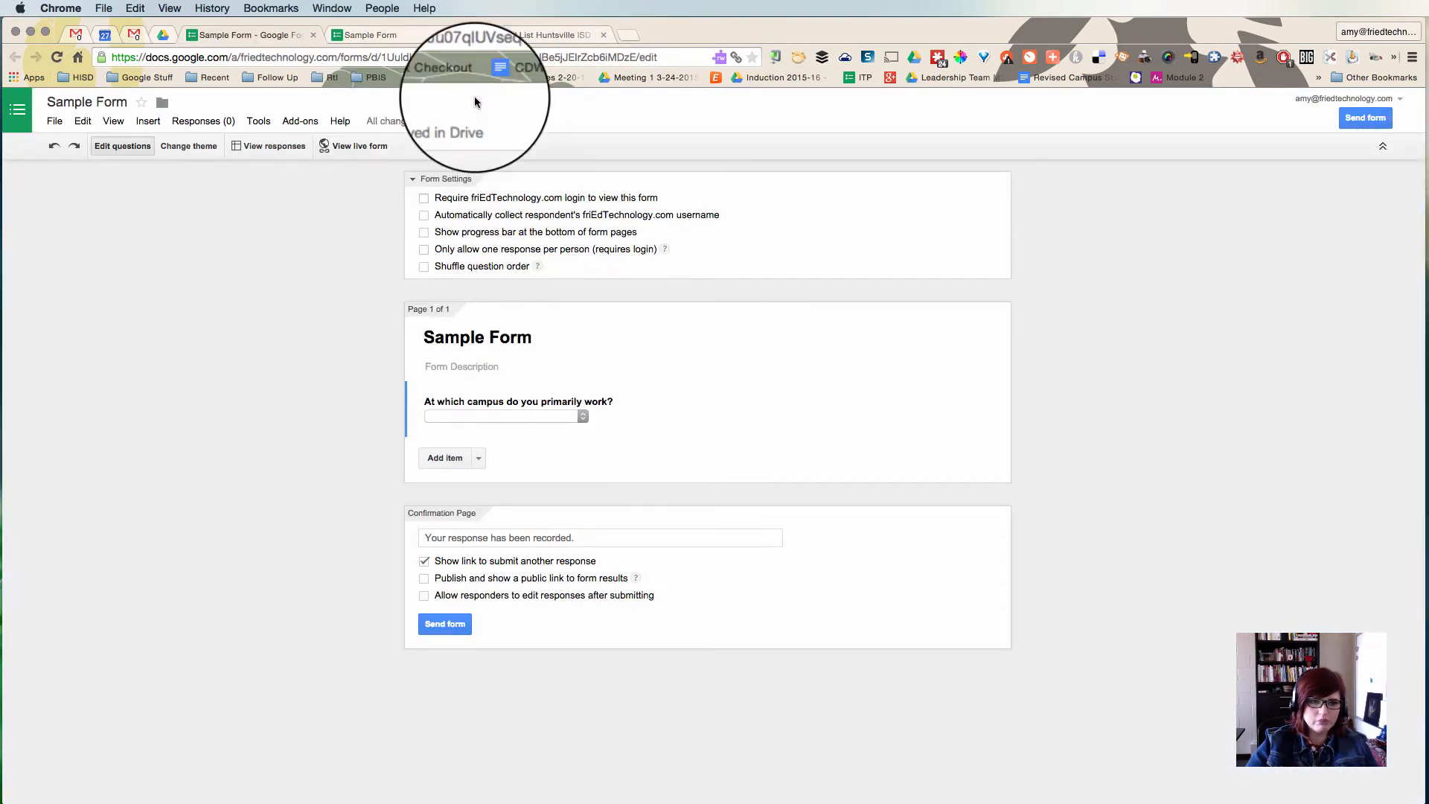
click(542, 35)
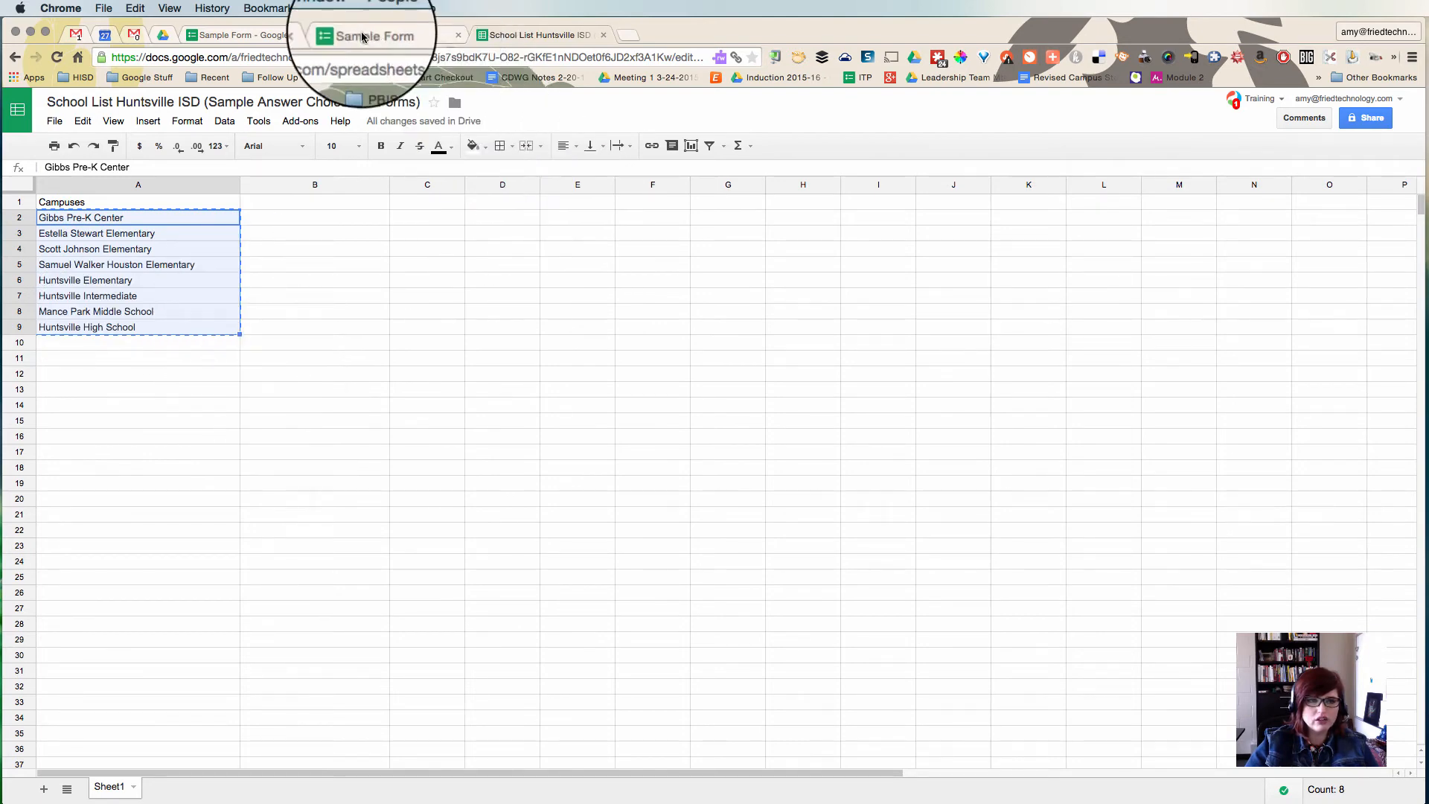
Move through the live form and spreadsheet tabs back to the Sample Form editor
click(369, 35)
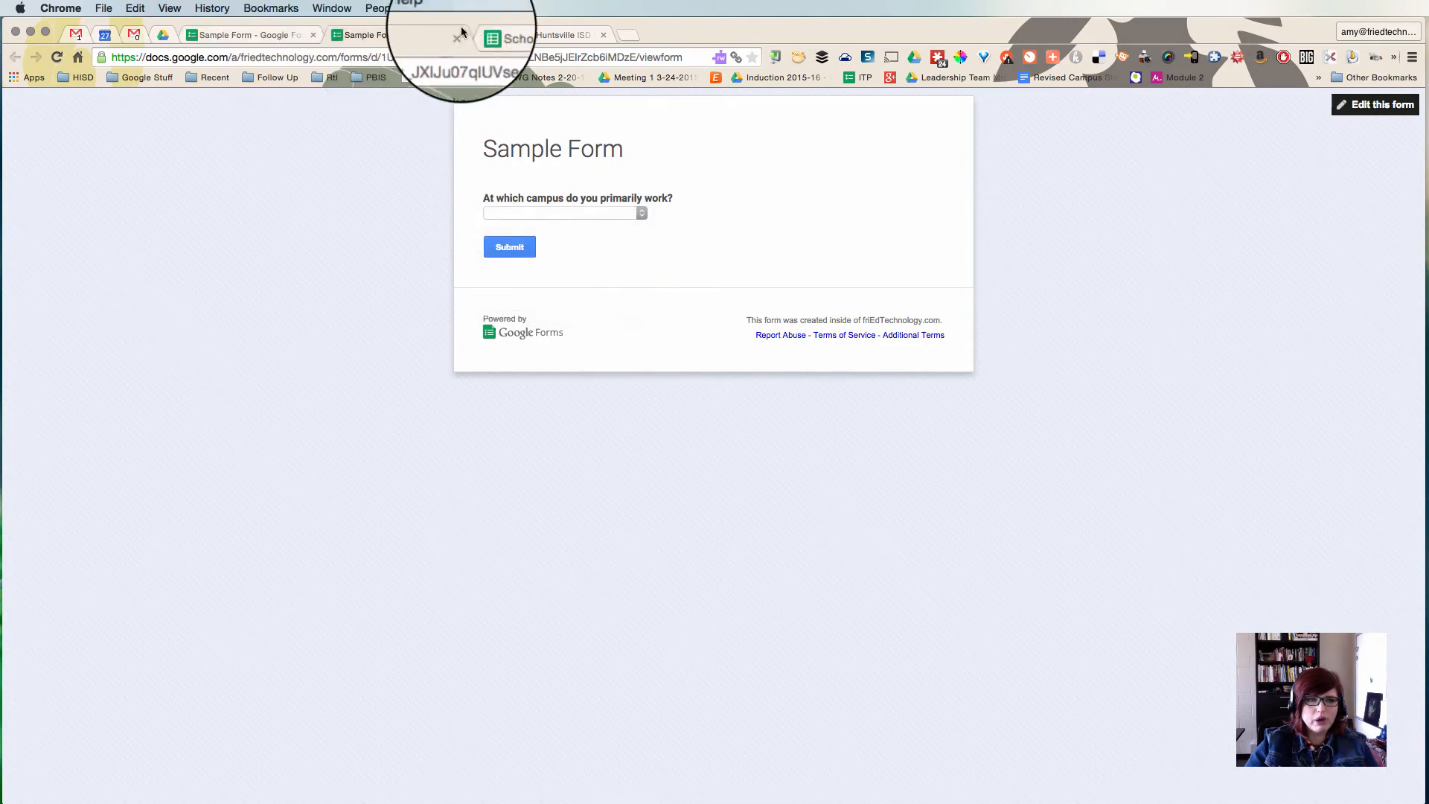
click(538, 35)
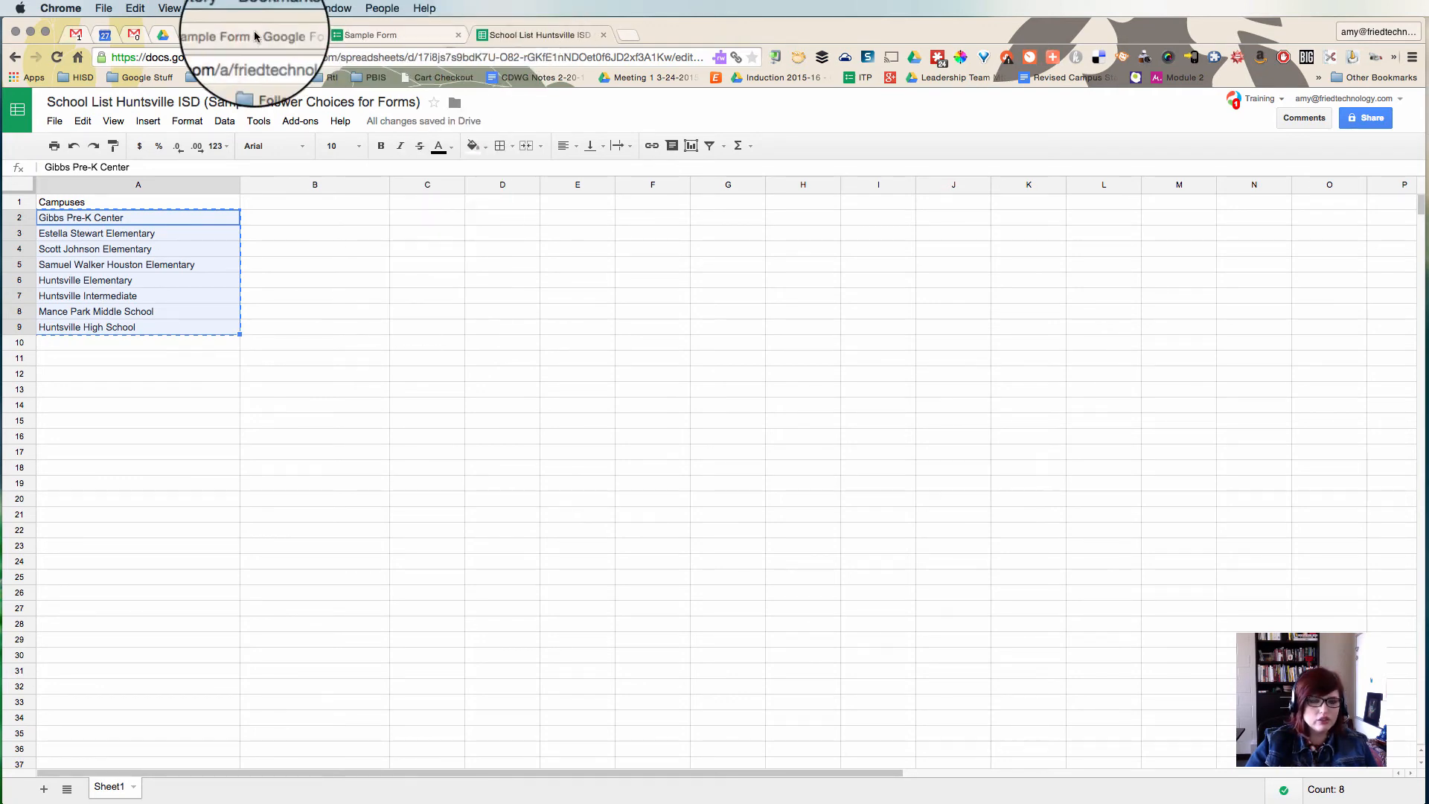
click(247, 35)
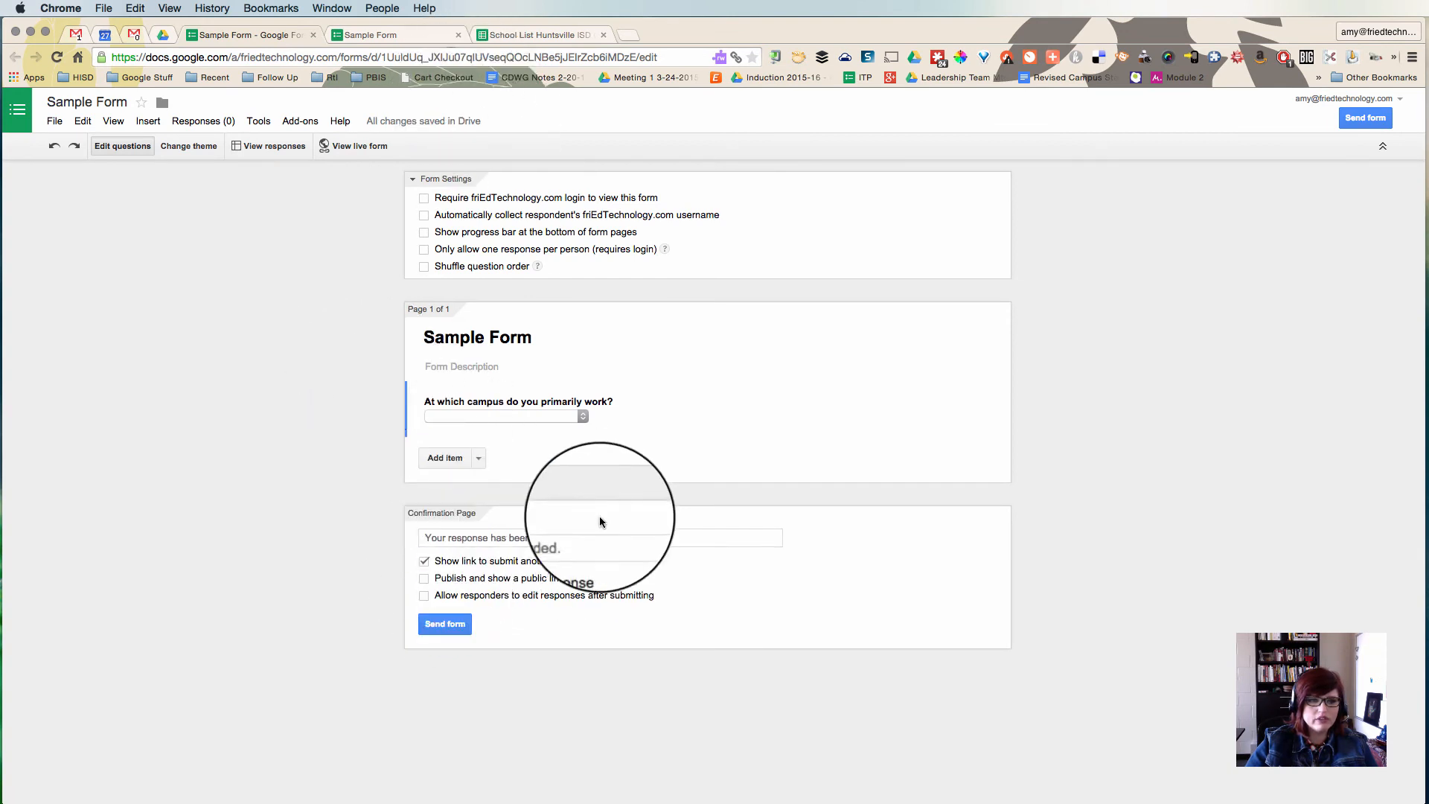
Add a multiple-choice 'Sample Question' listing the eight campuses, then view the live form
click(445, 458)
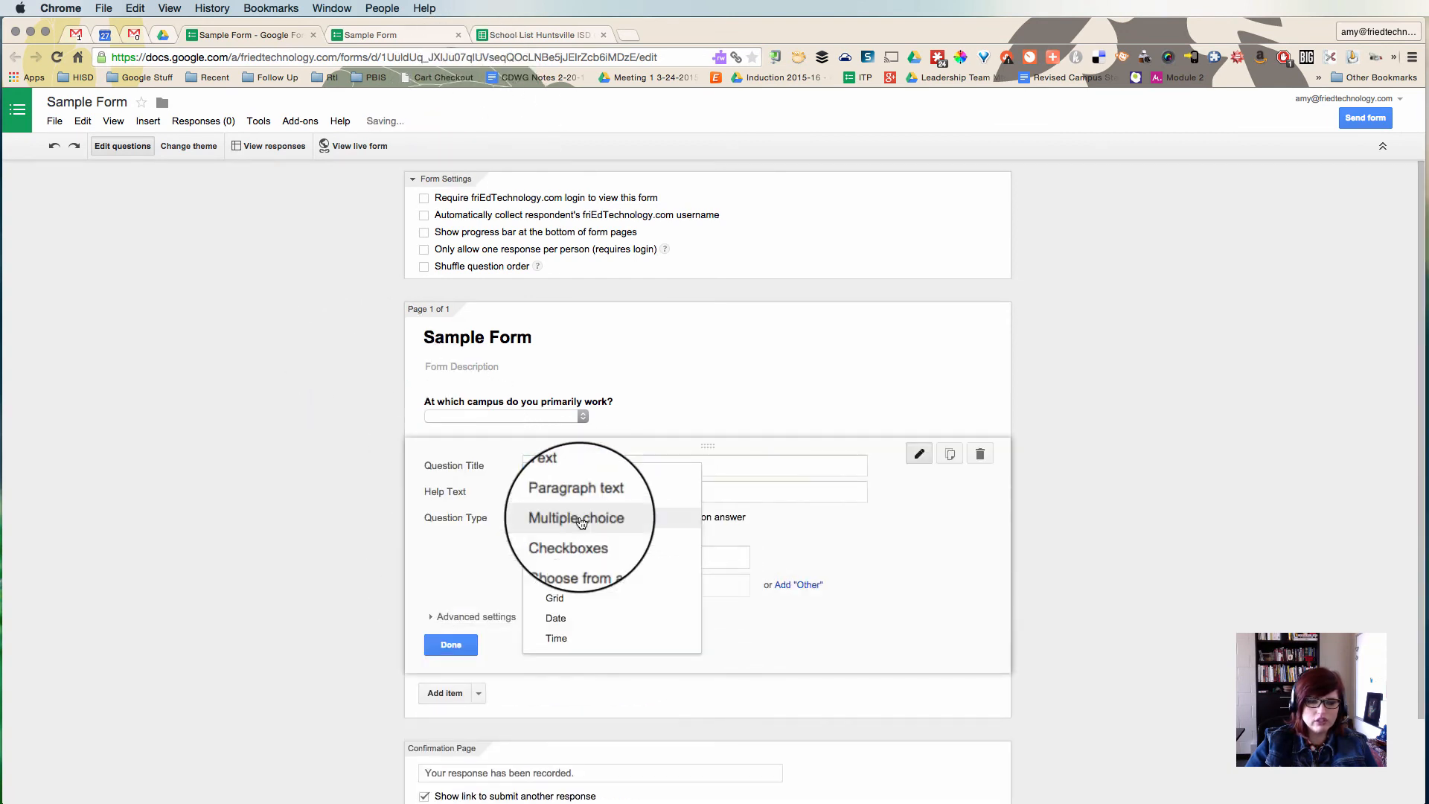
mouse_move(647, 528)
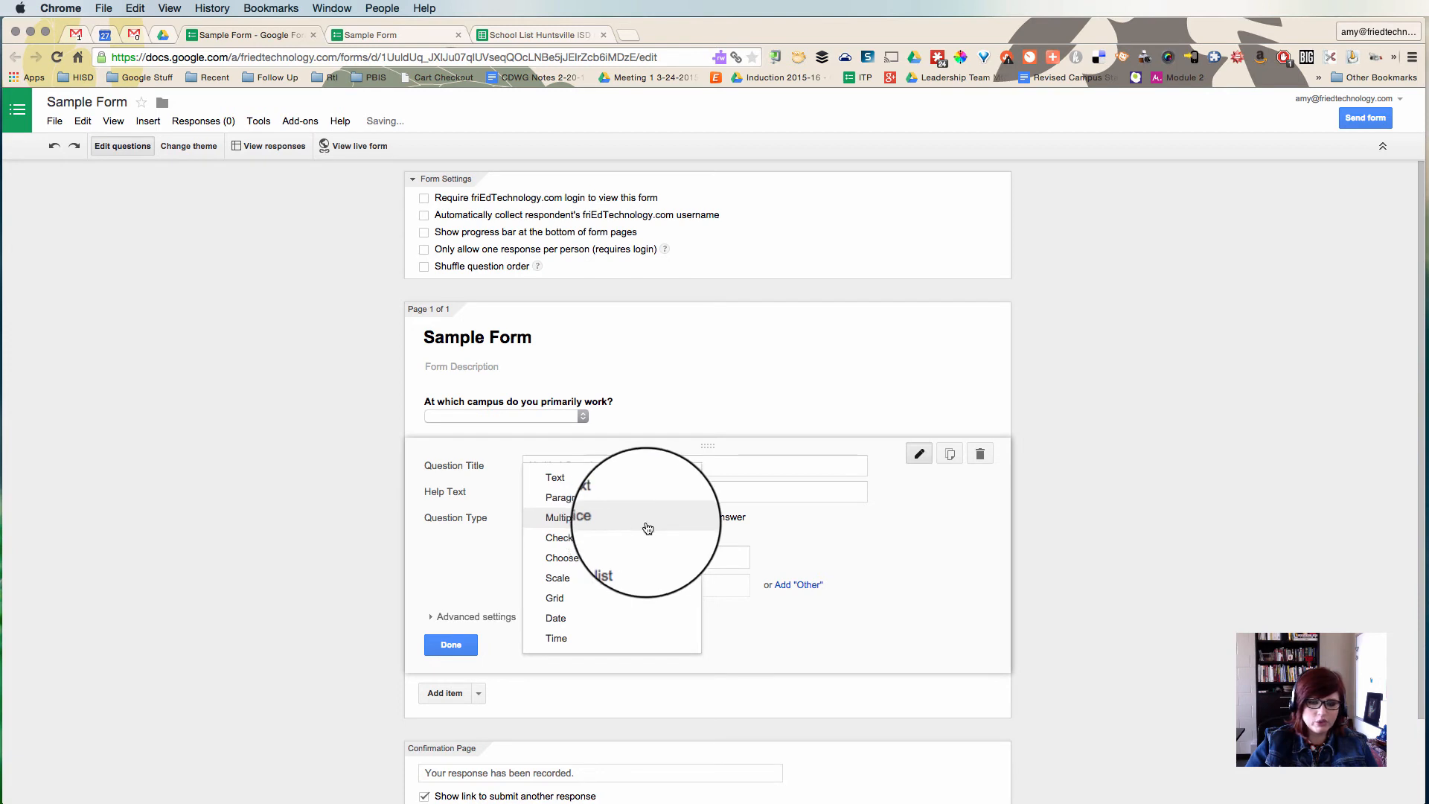
click(561, 557)
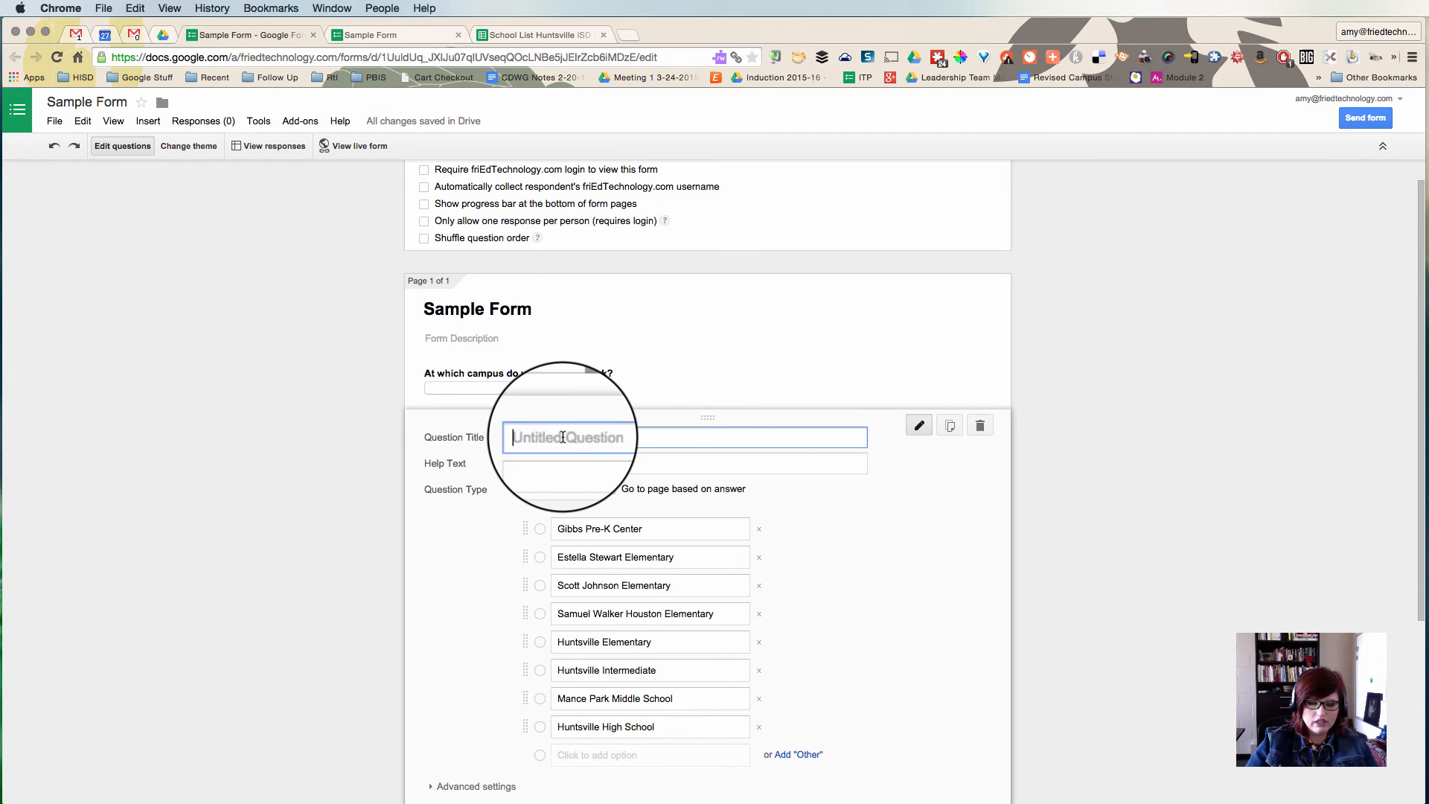
text(Sample Question)
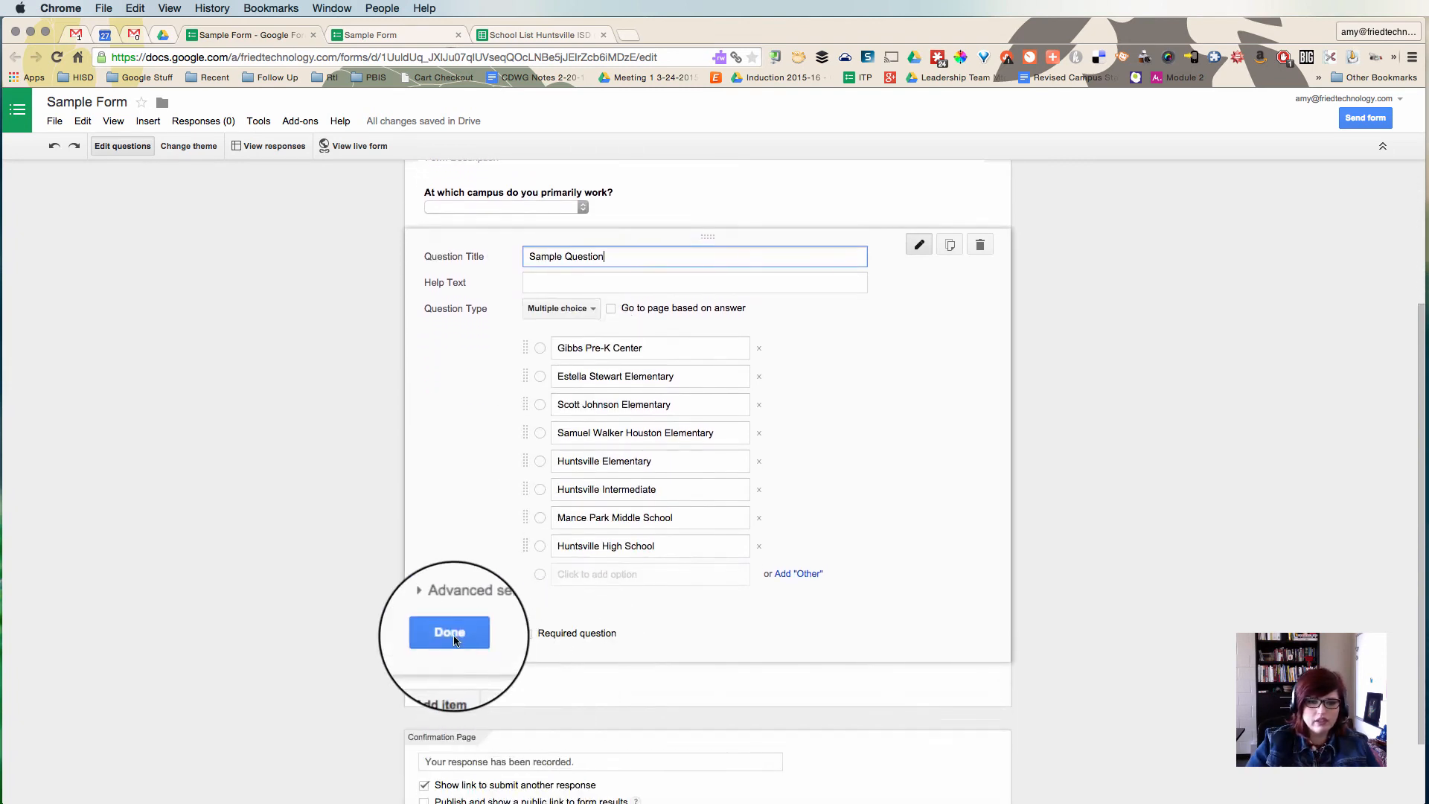
click(448, 632)
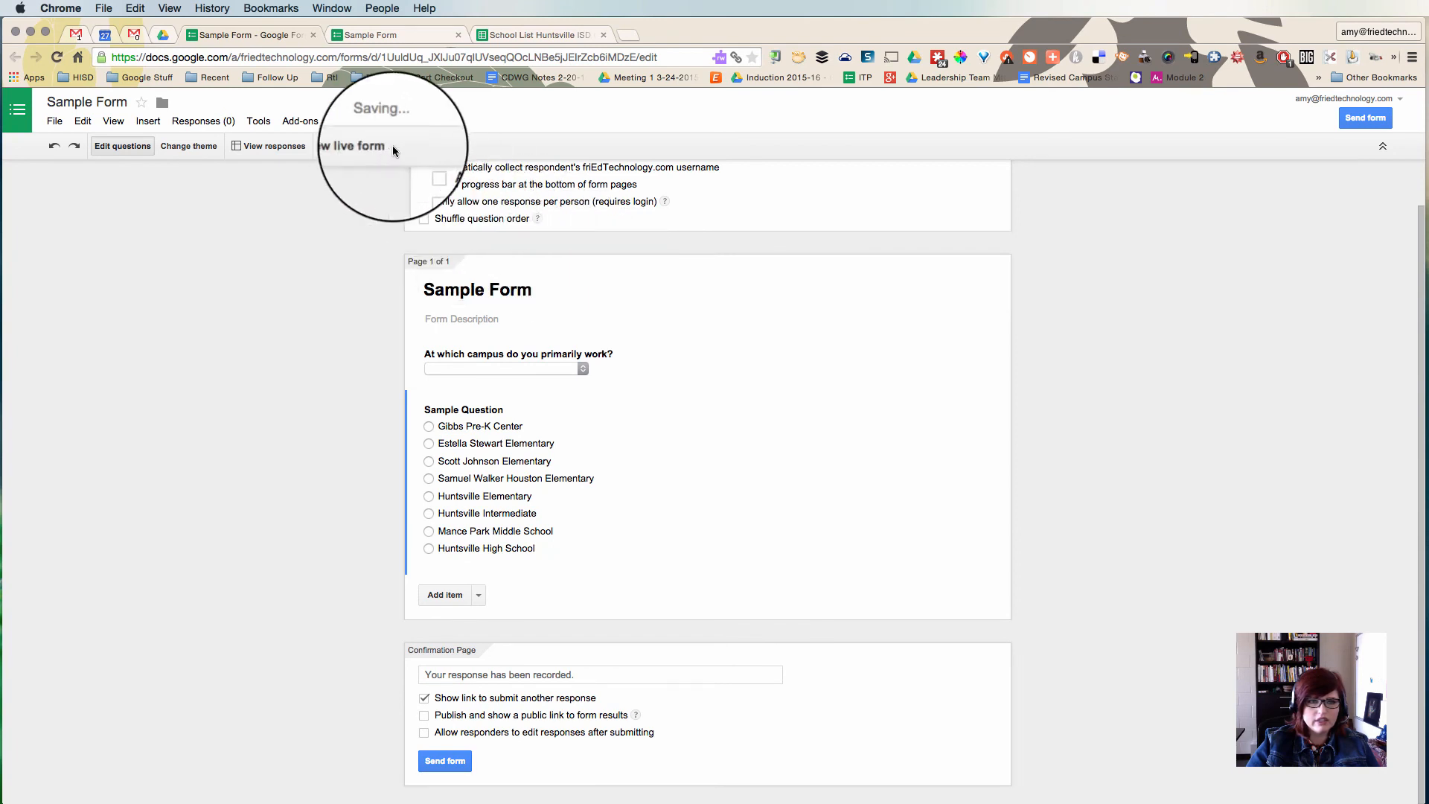
click(356, 145)
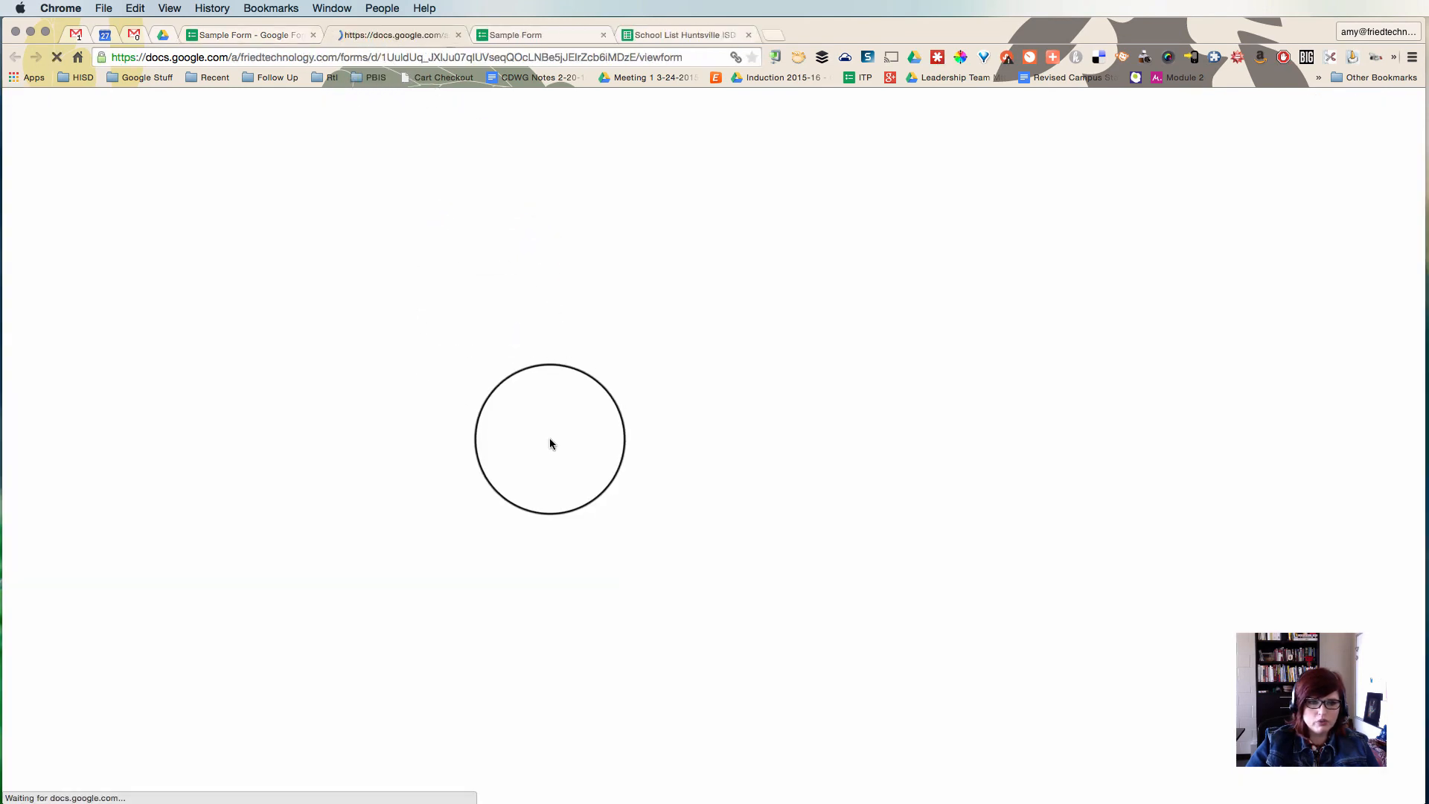